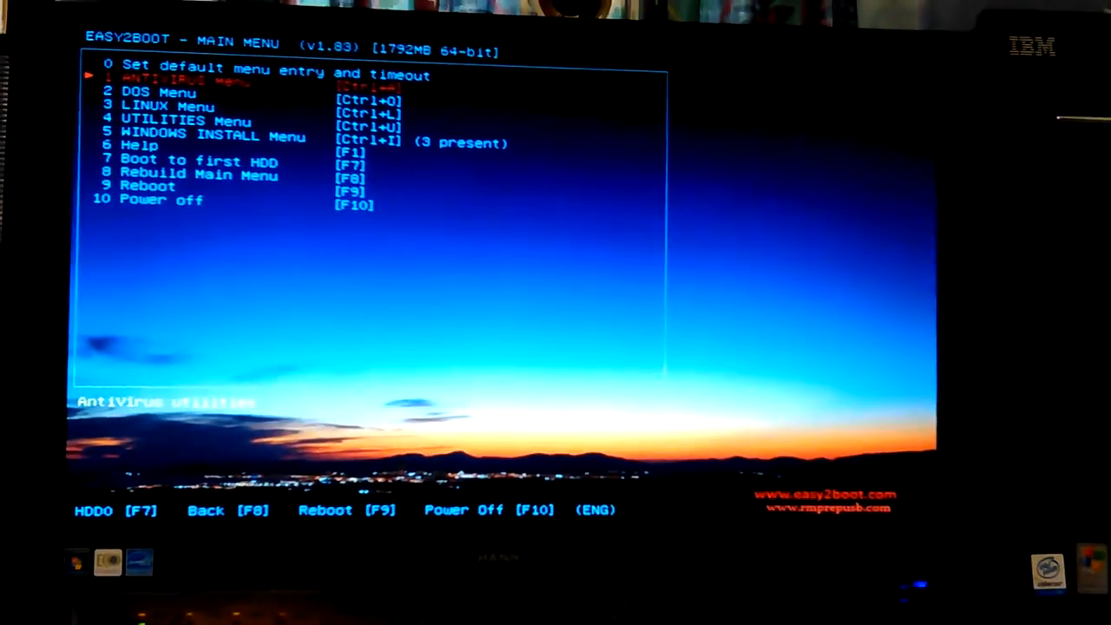
Step: Open the '1 ANTIVIRUS Menu' entry from the Easy2Boot main menu
{"action": "key", "text": "down"}
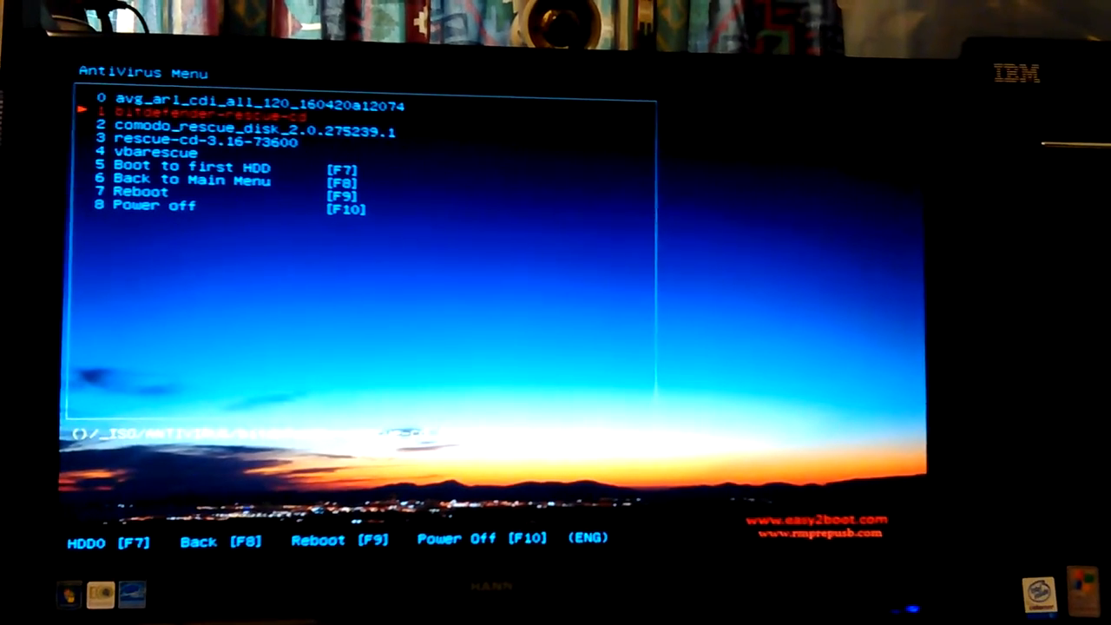
Step: Browse the rescue-cd and vbarescue entries, then return to the main menu and highlight '3 LINUX Menu'
{"action": "key", "text": "down"}
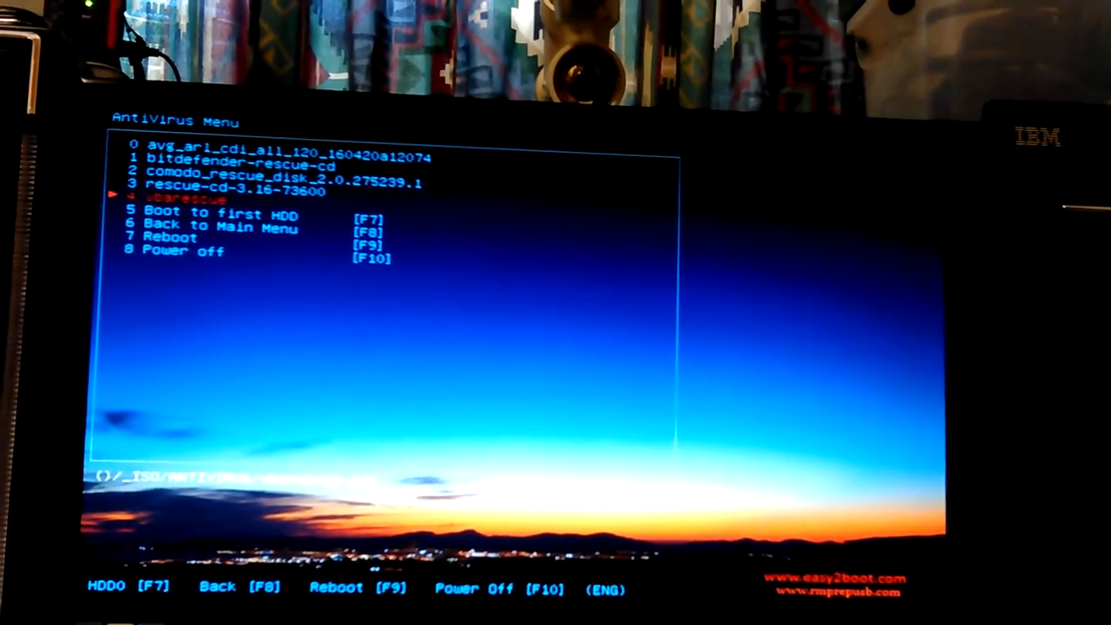
{"action": "key", "text": "Up"}
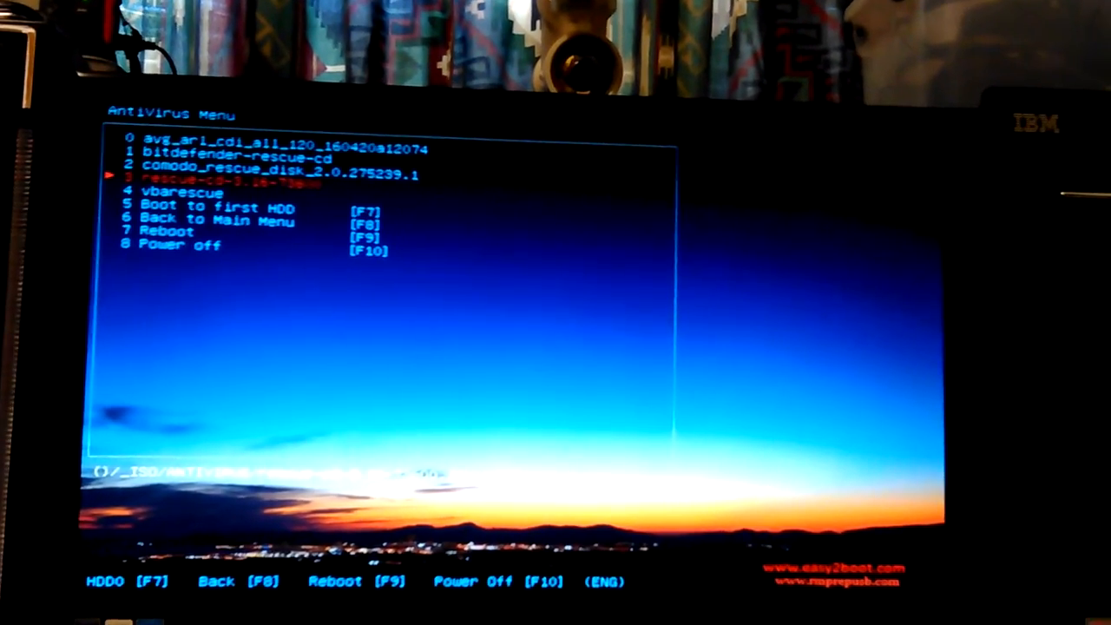
{"action": "key", "text": "Down"}
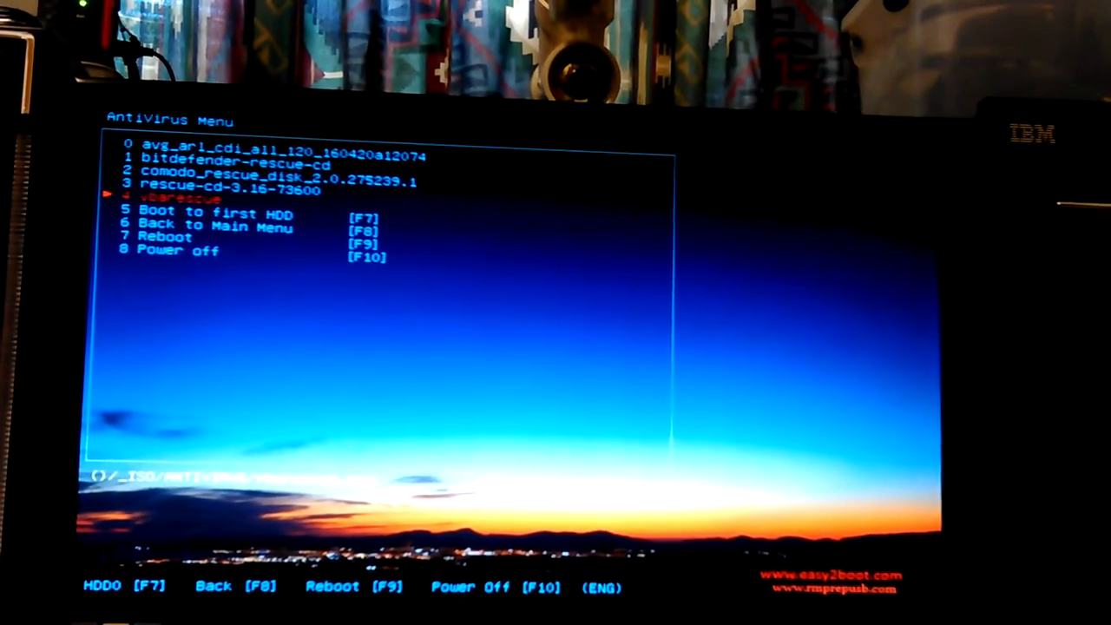
{"action": "key", "text": "up"}
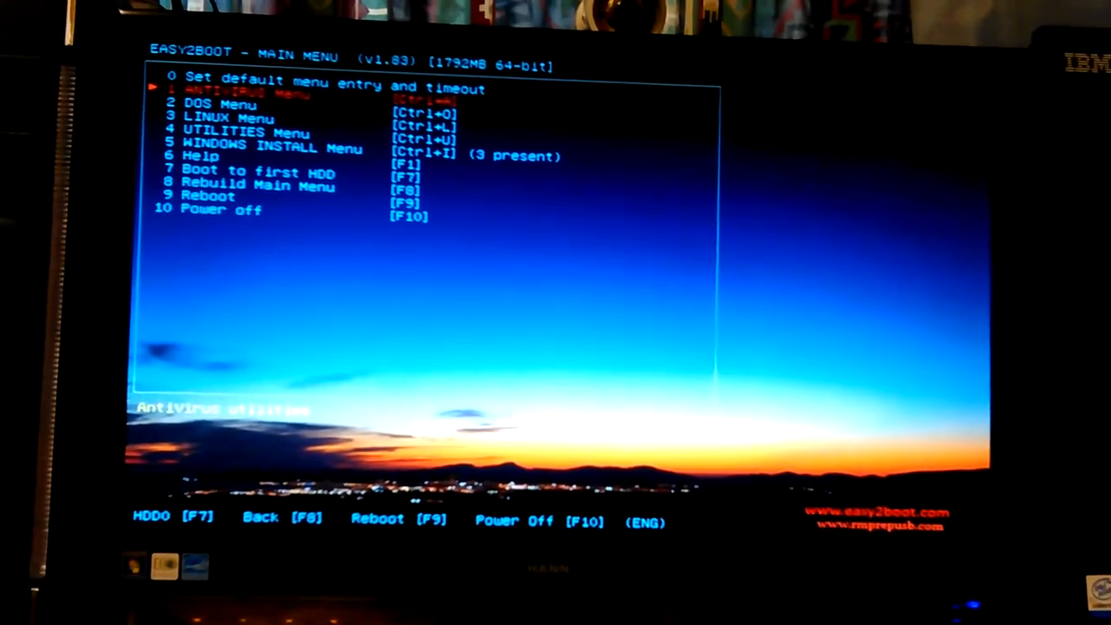
{"action": "key", "text": "Down"}
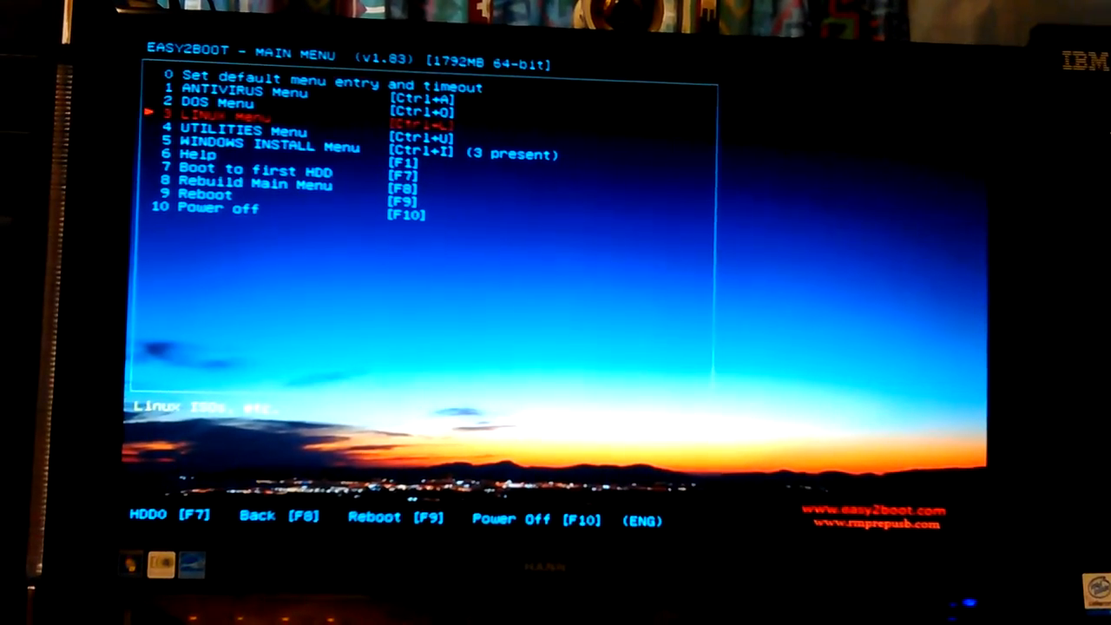